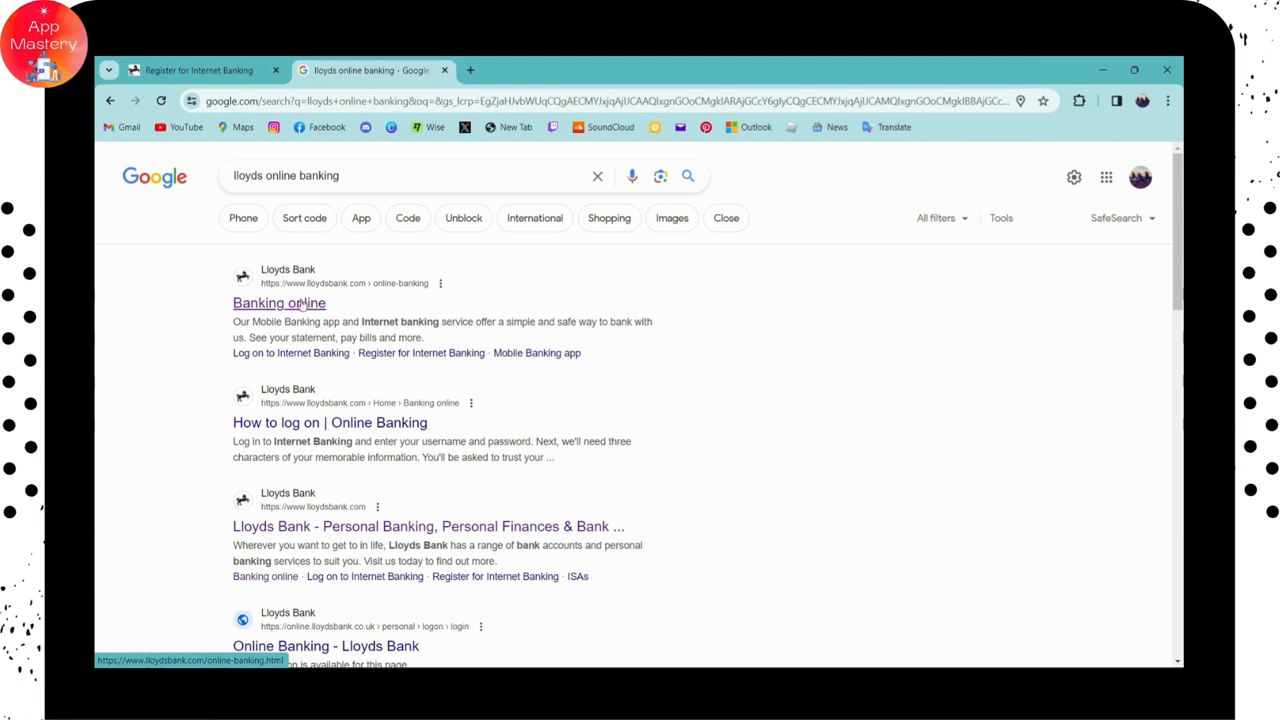
# - Open the Lloyds Bank 'Banking online' result from the Google search results
pyautogui.click(280, 304)
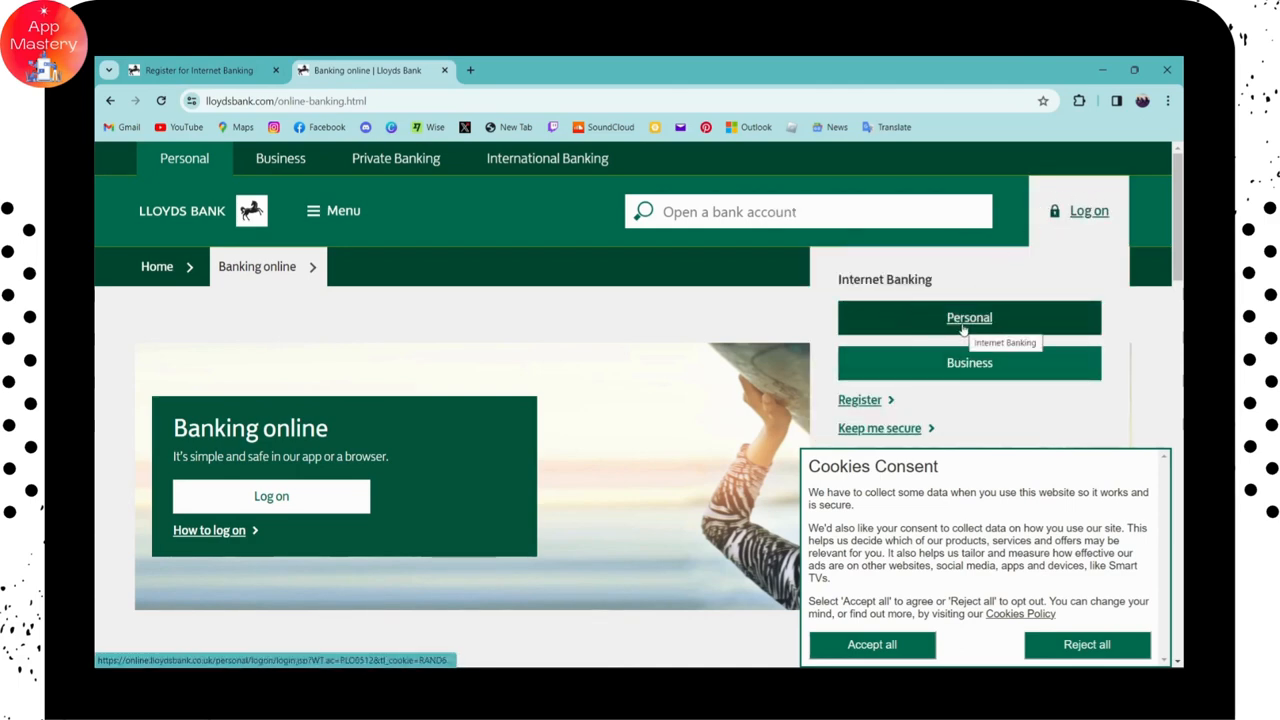
# - Go to the Personal Internet Banking logon and place the cursor in the User ID field
pyautogui.click(968, 316)
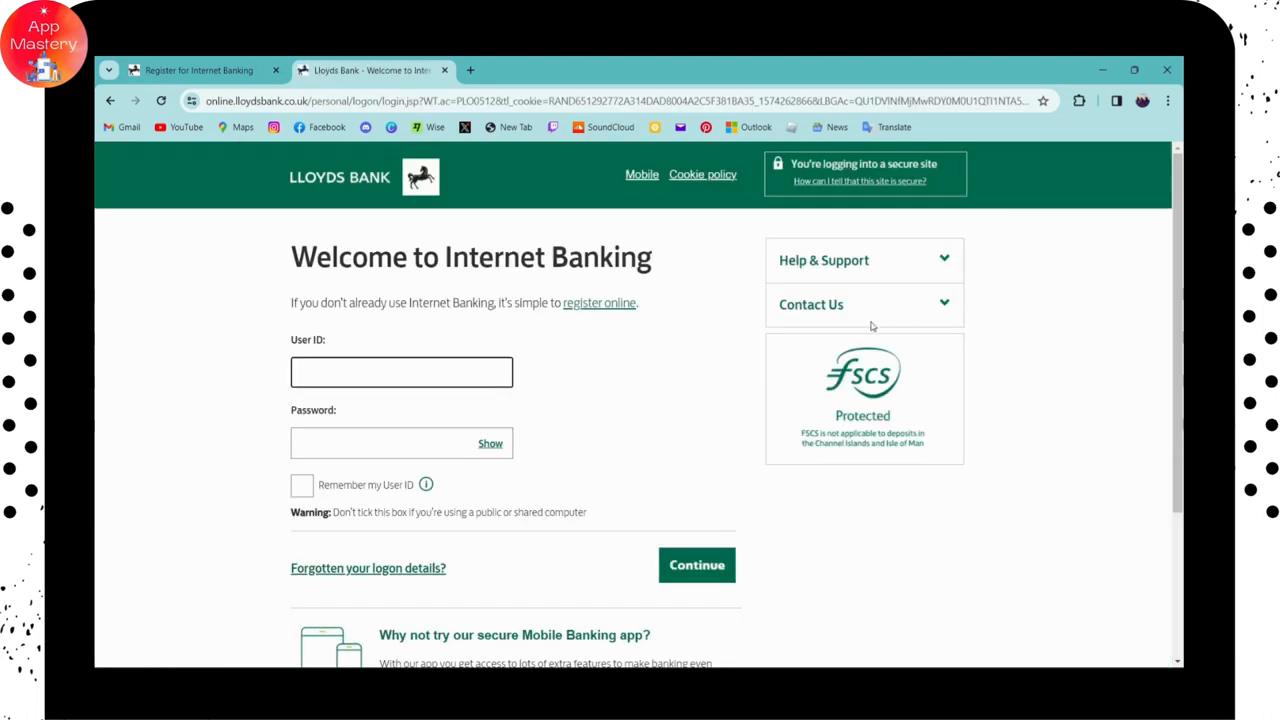
pyautogui.click(400, 372)
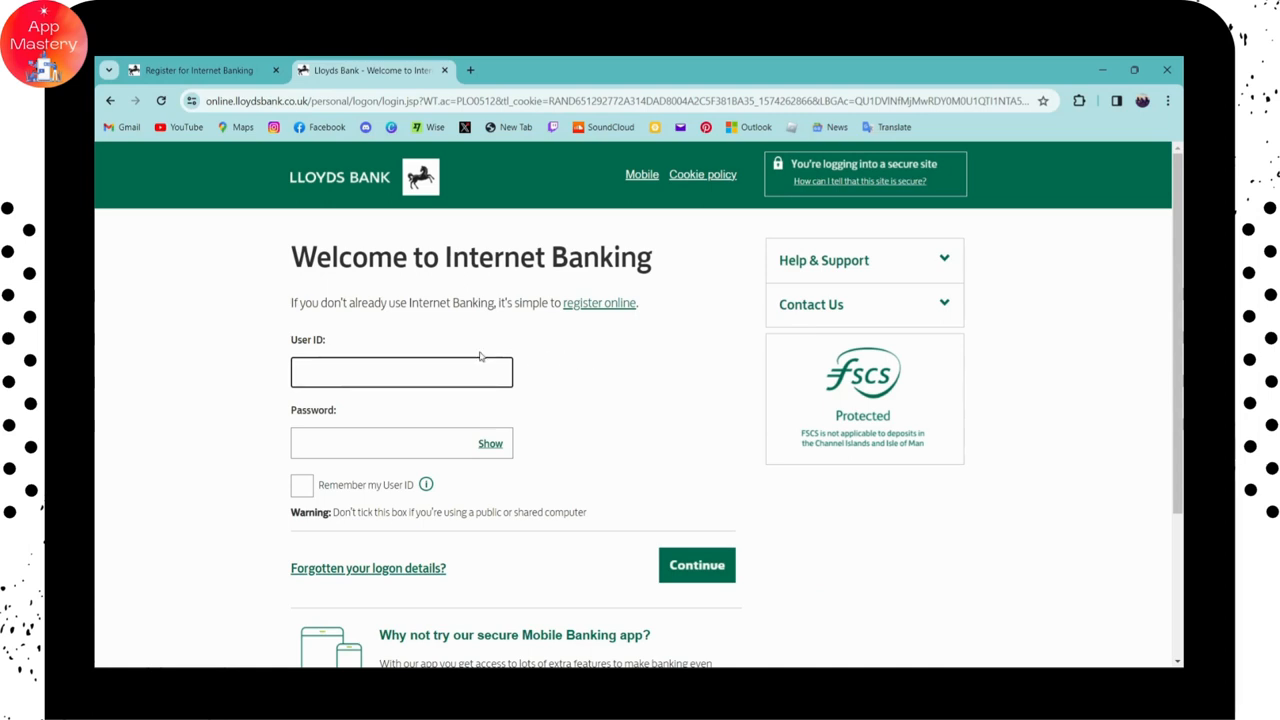
pyautogui.click(400, 370)
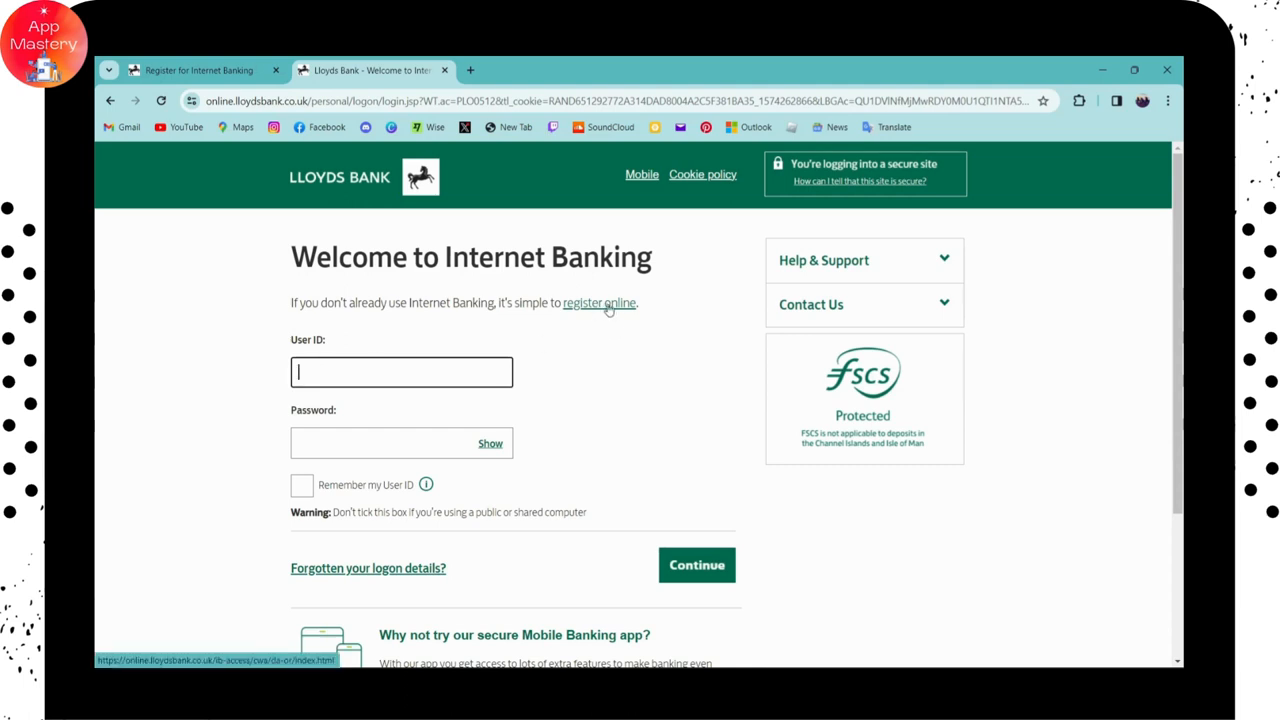
pyautogui.moveTo(600, 302)
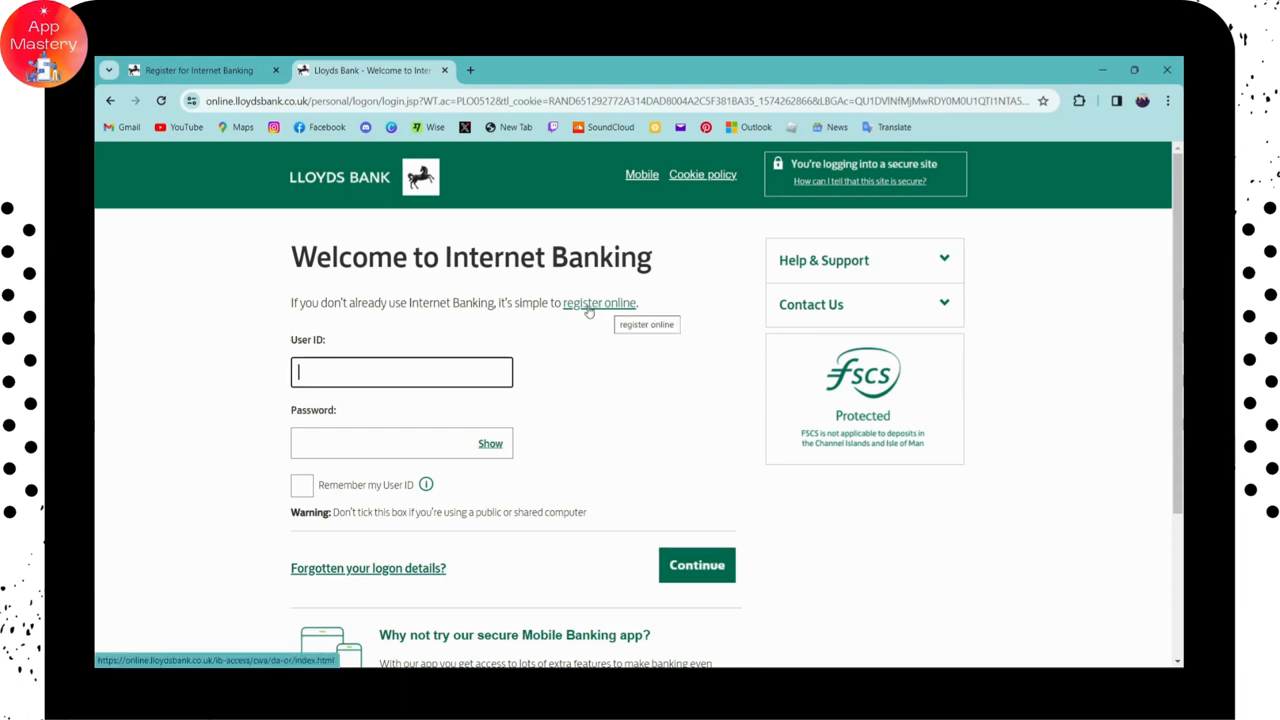
pyautogui.moveTo(520, 320)
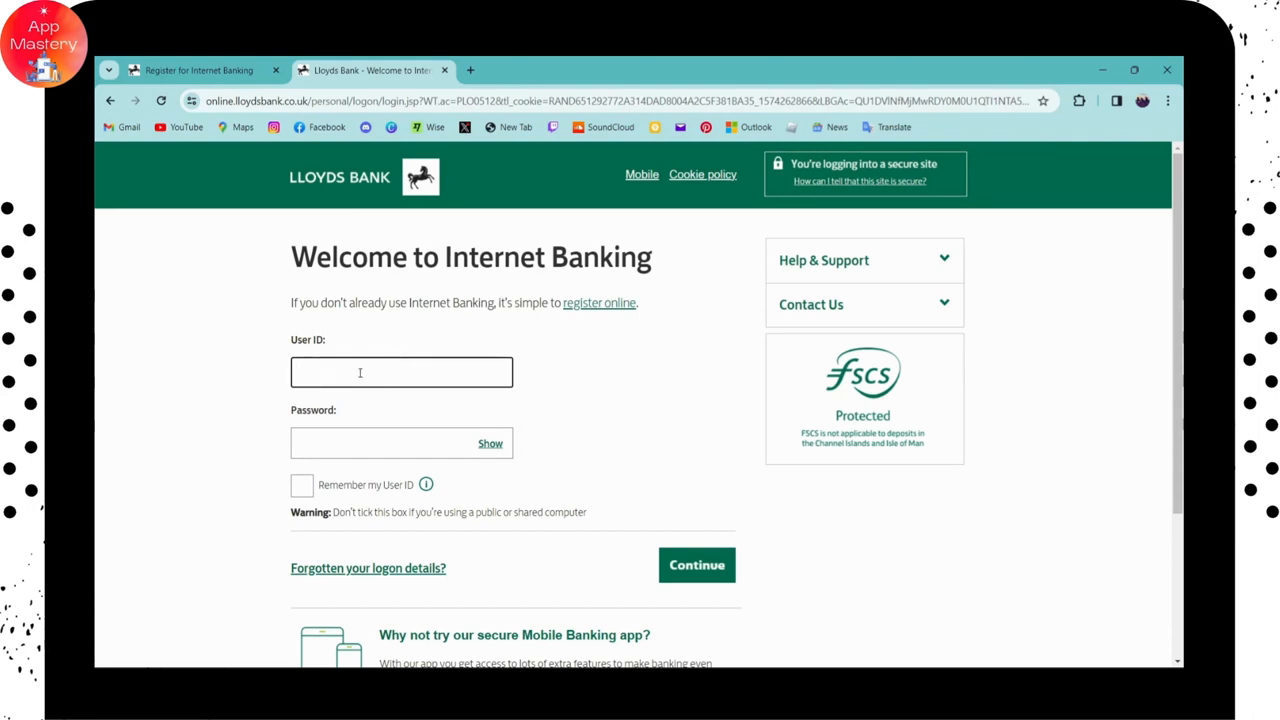
pyautogui.scroll(-3)
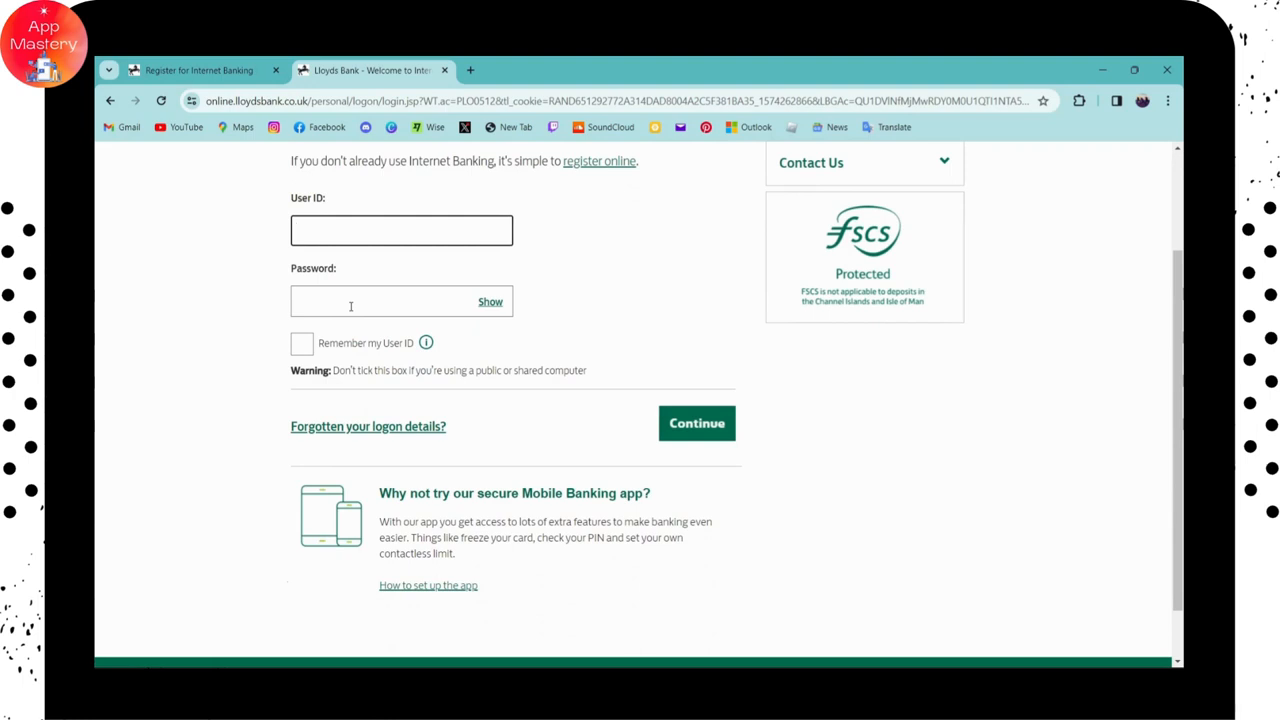
pyautogui.click(400, 230)
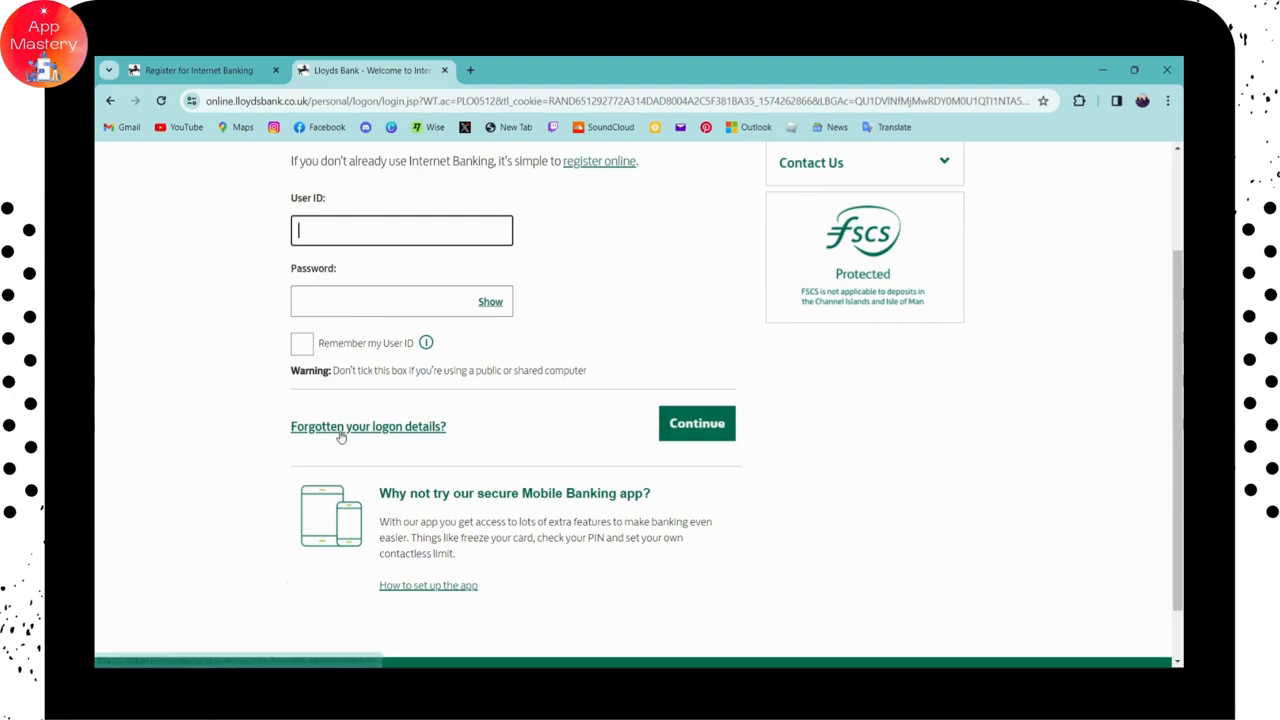
pyautogui.moveTo(368, 426)
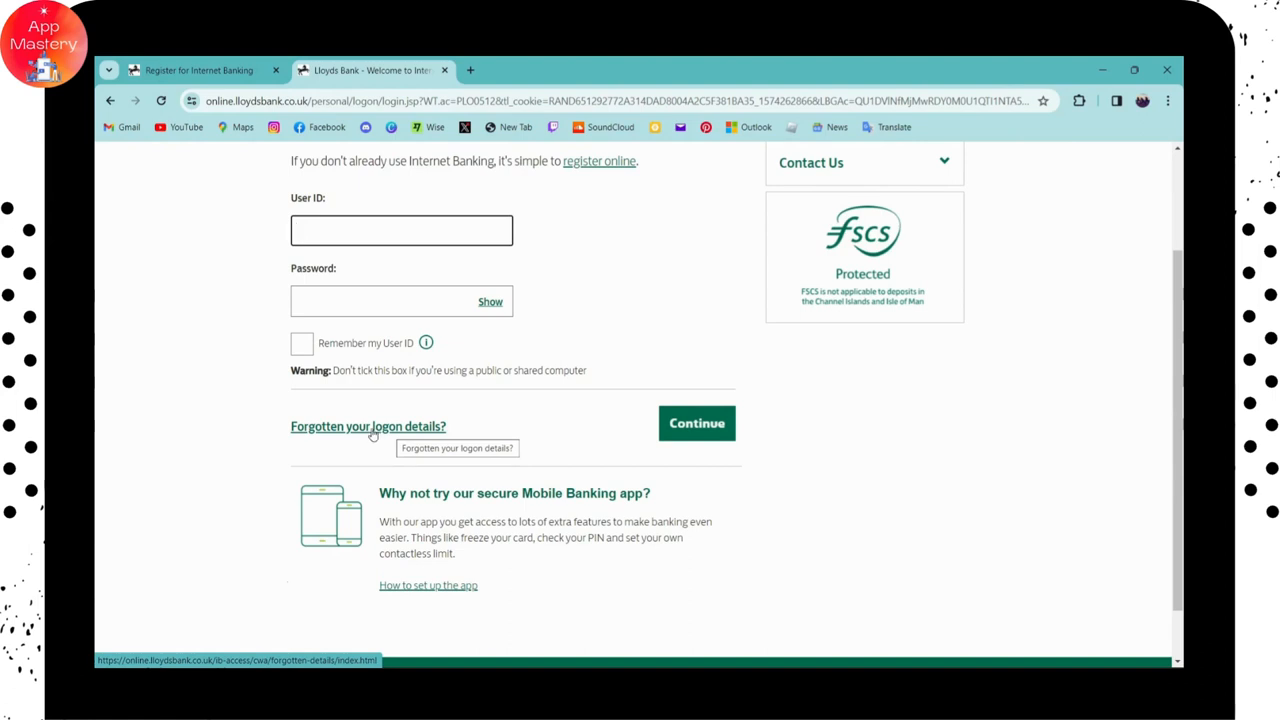
pyautogui.scroll(3)
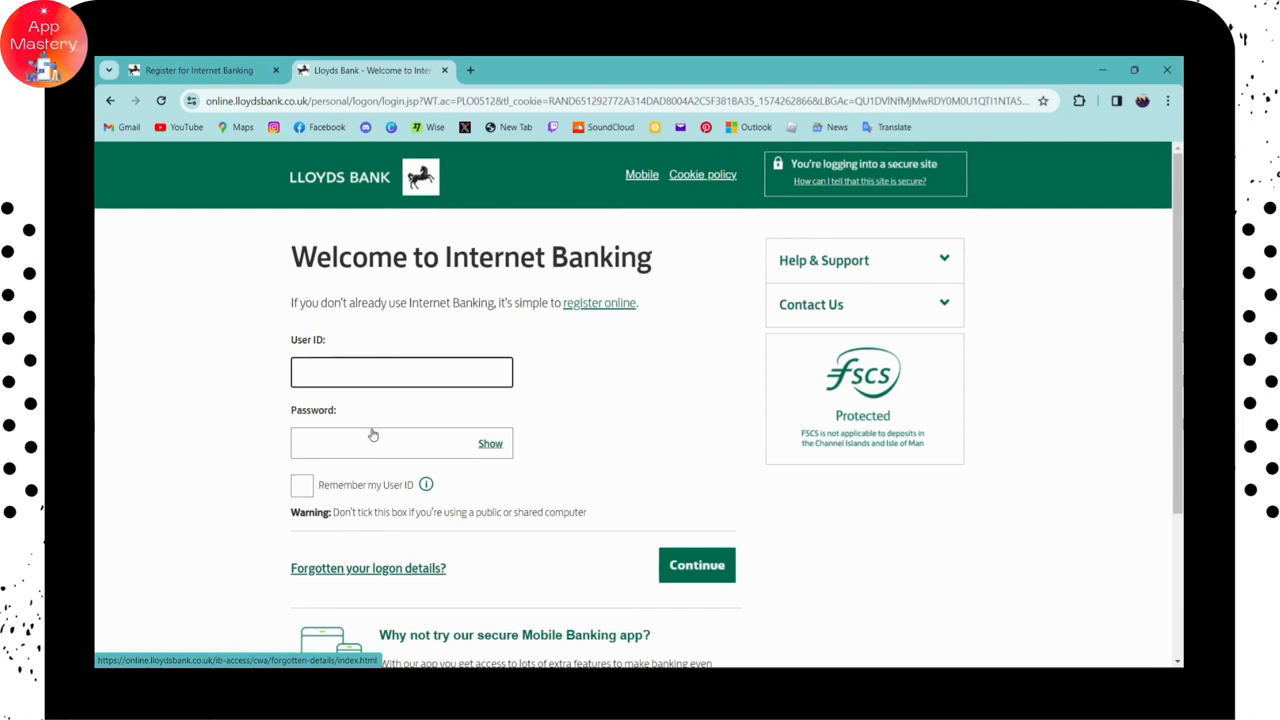
# - Trigger the 'Please enter a value' warnings and tick then untick 'Remember my User ID'
pyautogui.click(696, 564)
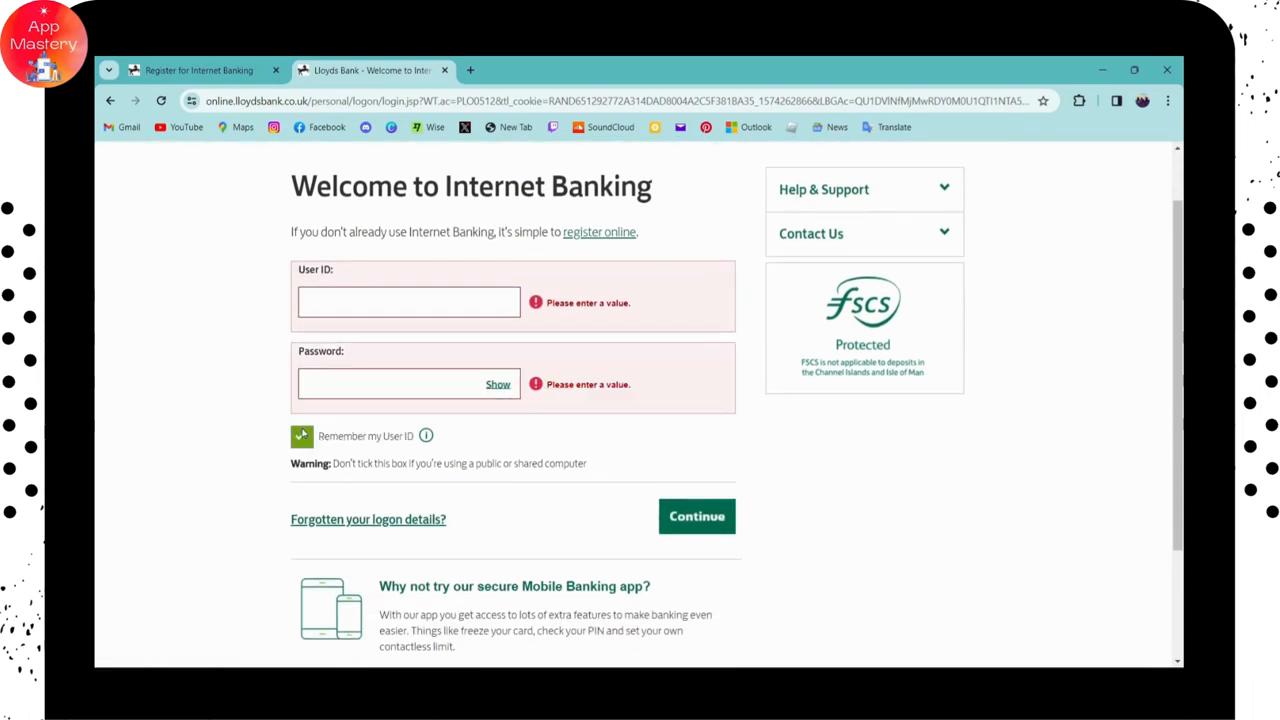
pyautogui.click(300, 436)
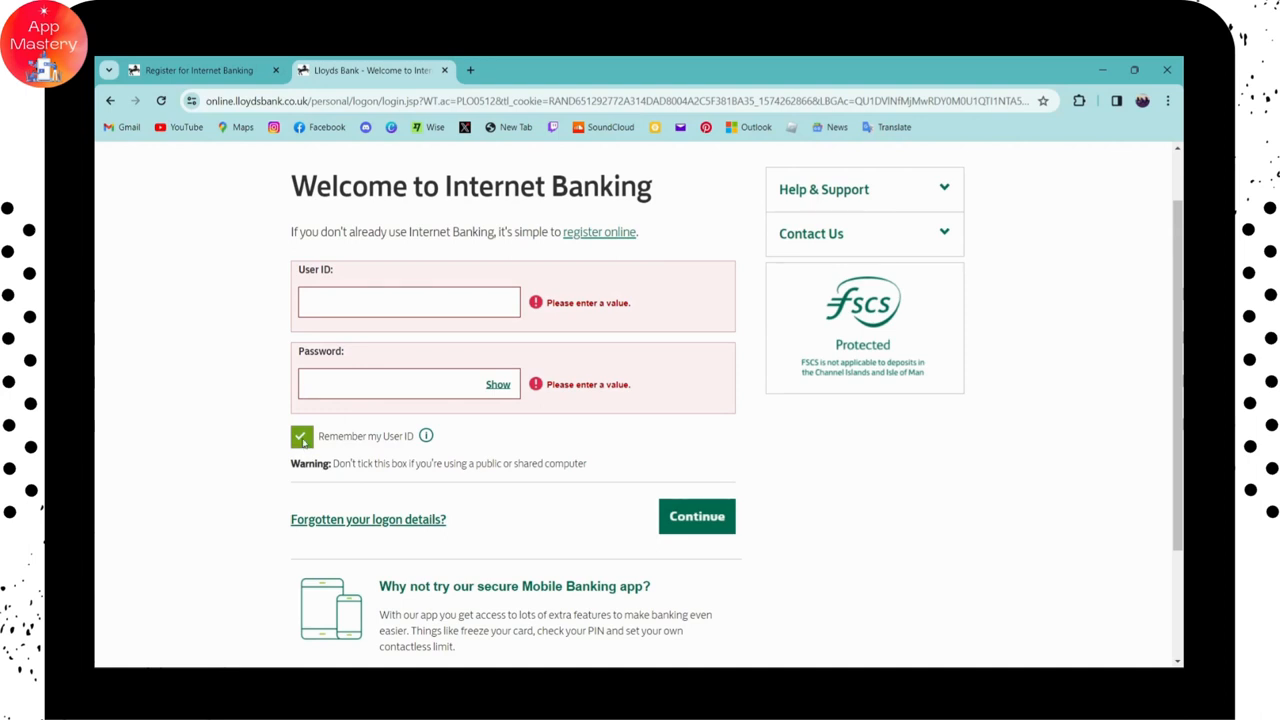
pyautogui.click(300, 436)
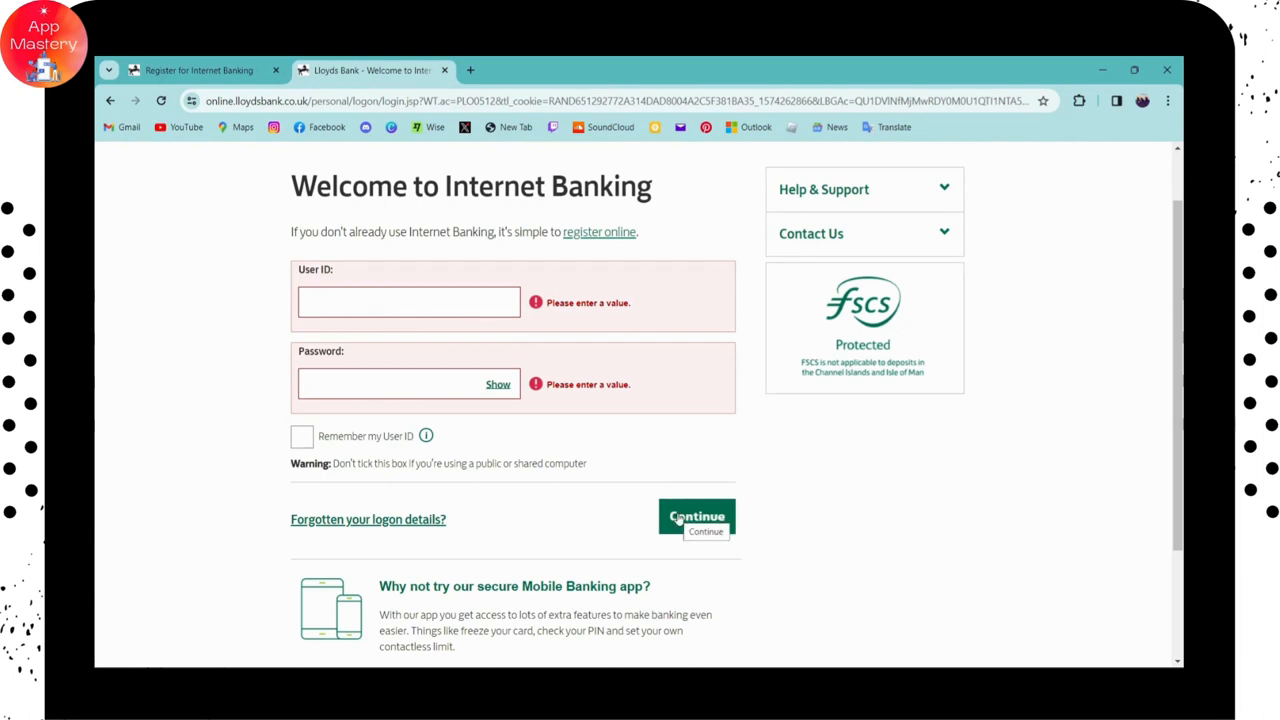
pyautogui.moveTo(536, 440)
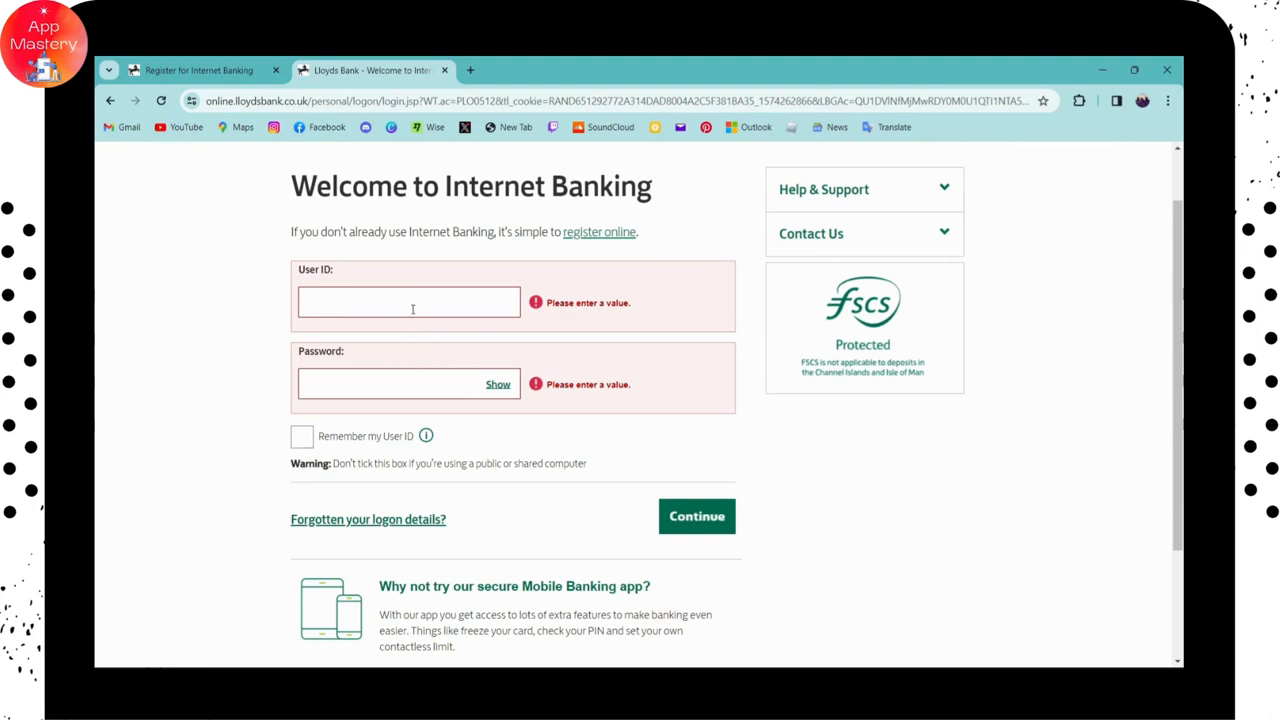
pyautogui.moveTo(510, 486)
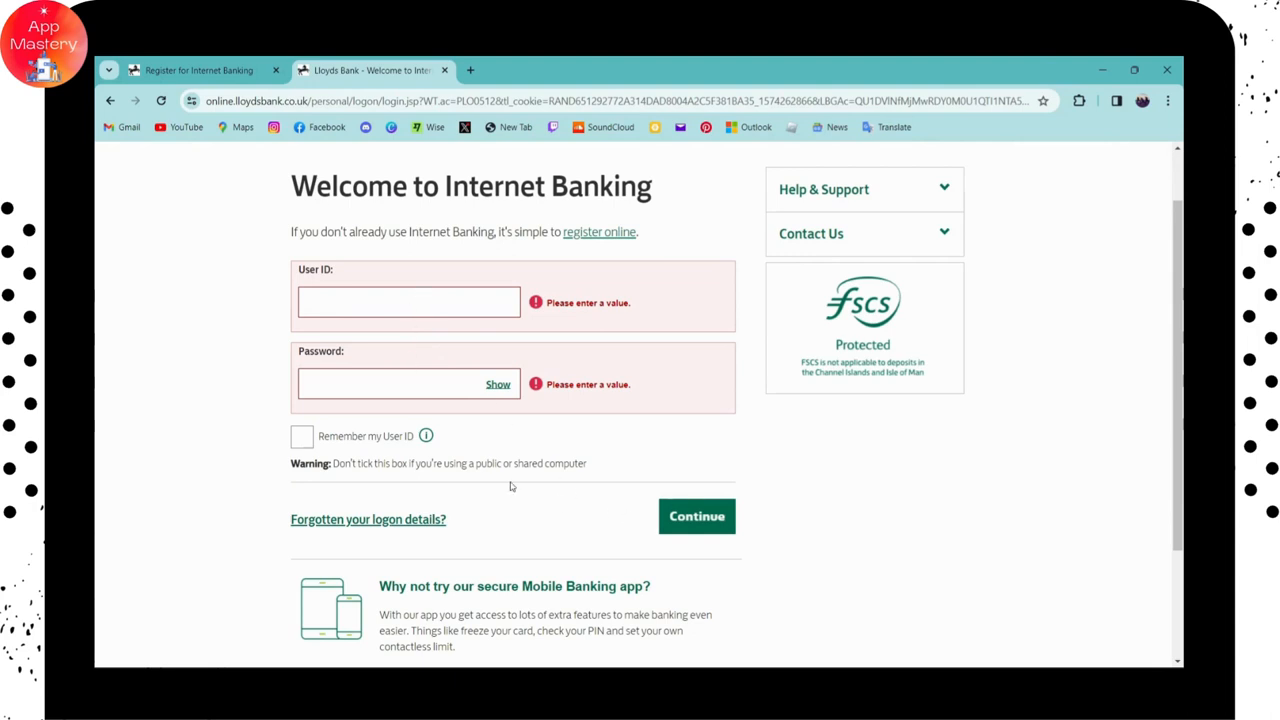